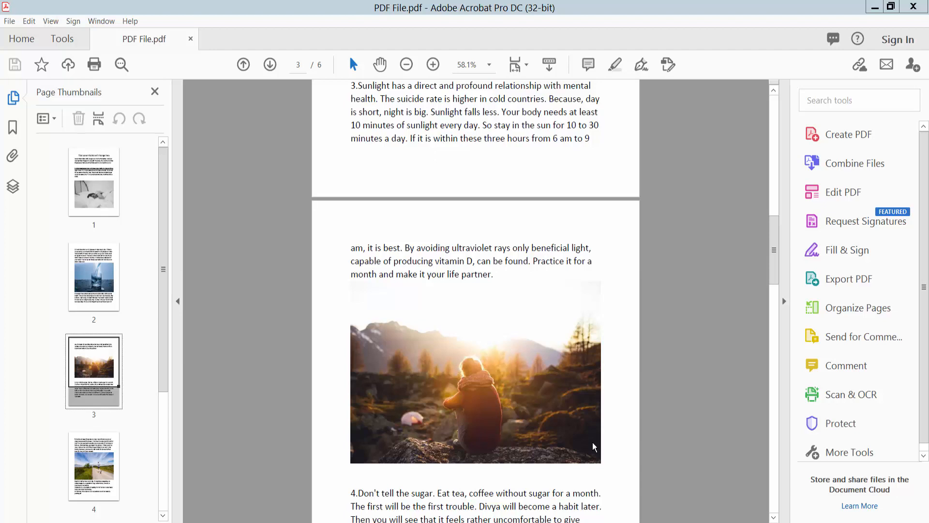
mouse_move(580, 423)
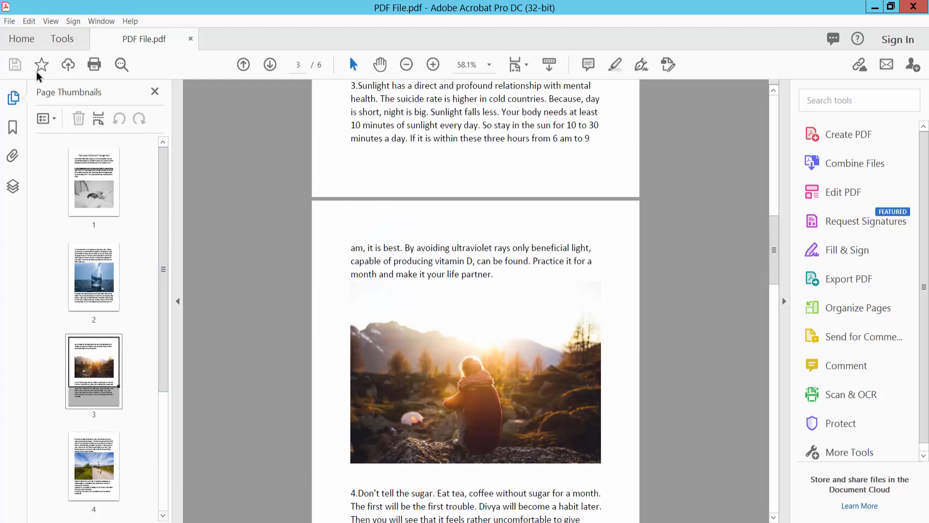
Bring up File > Print and choose Adobe PDF as the printer for all six pages
click(8, 21)
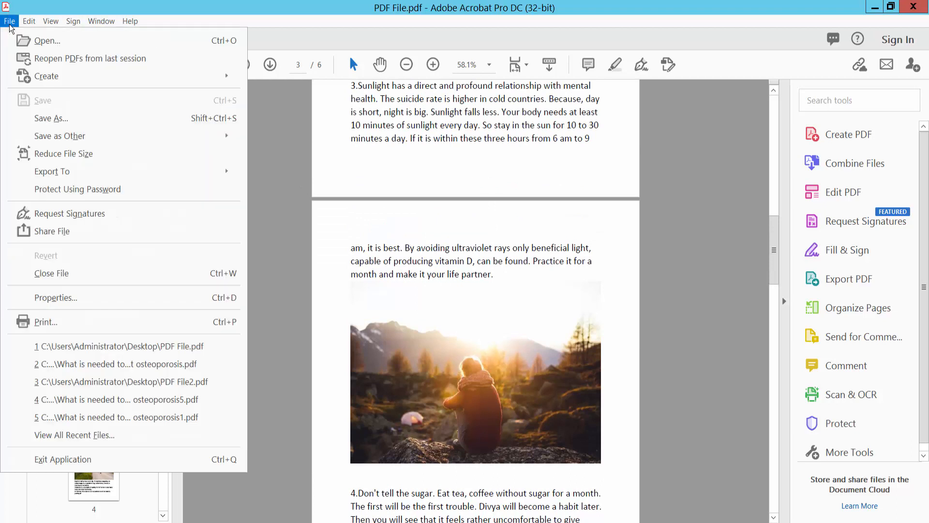
mouse_move(66, 327)
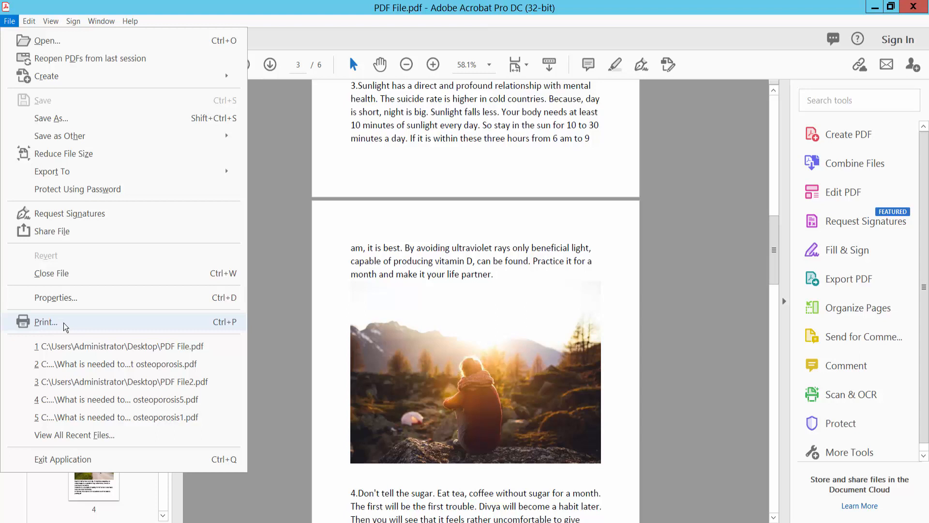
click(46, 323)
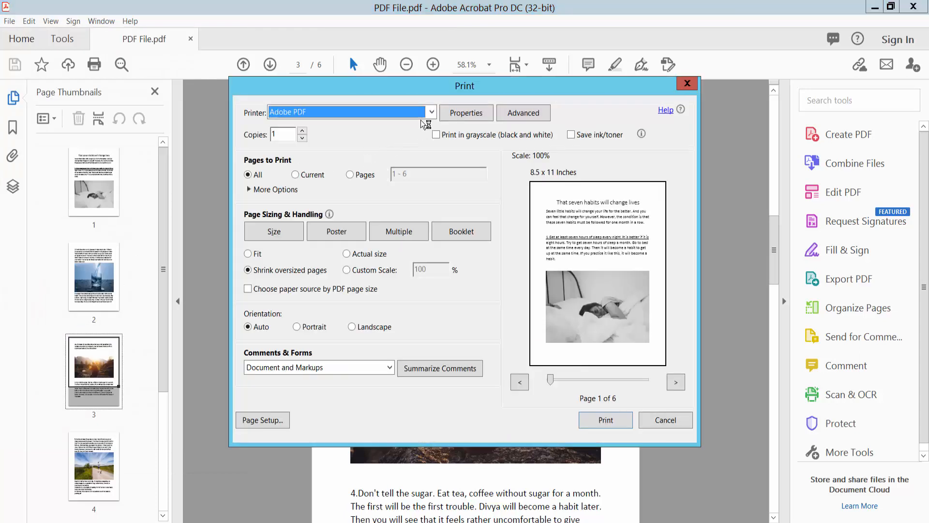
click(430, 112)
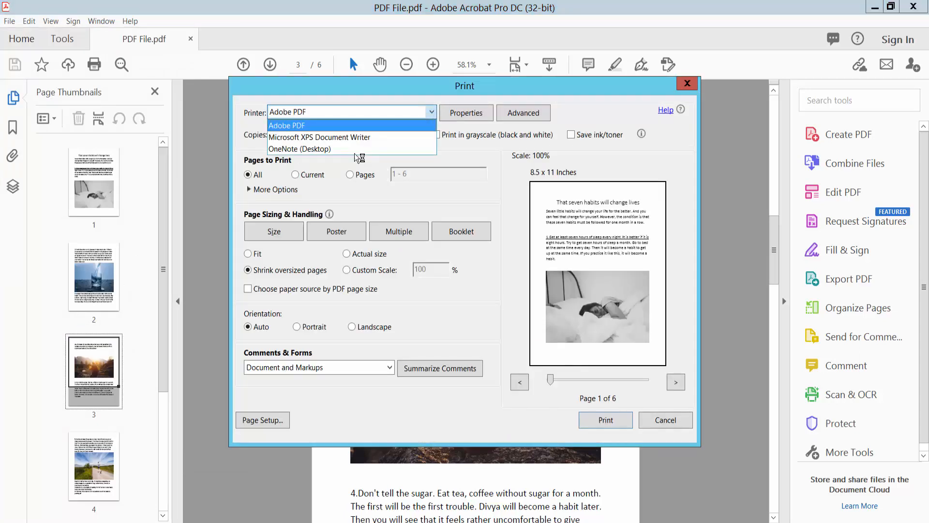
click(286, 125)
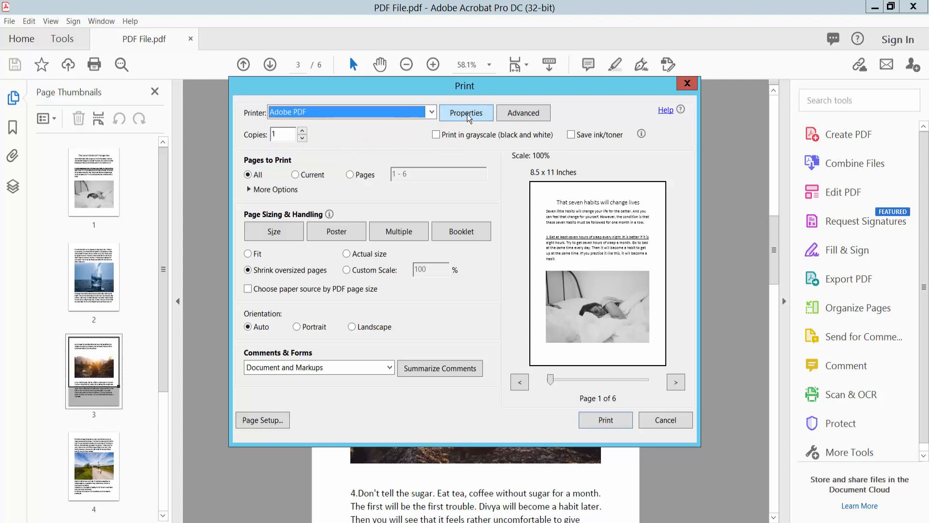
In the Adobe PDF printer properties, set Default Settings to the High Quality Print preset
click(466, 113)
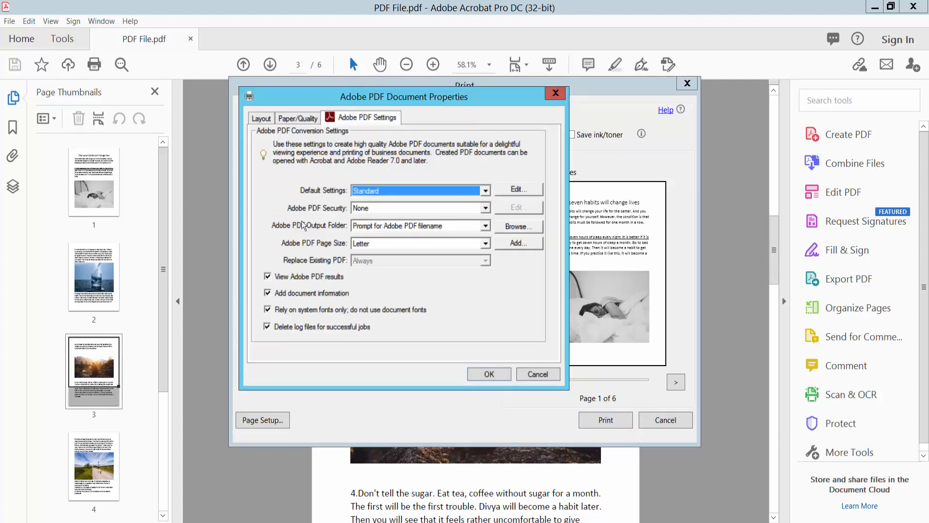
click(484, 190)
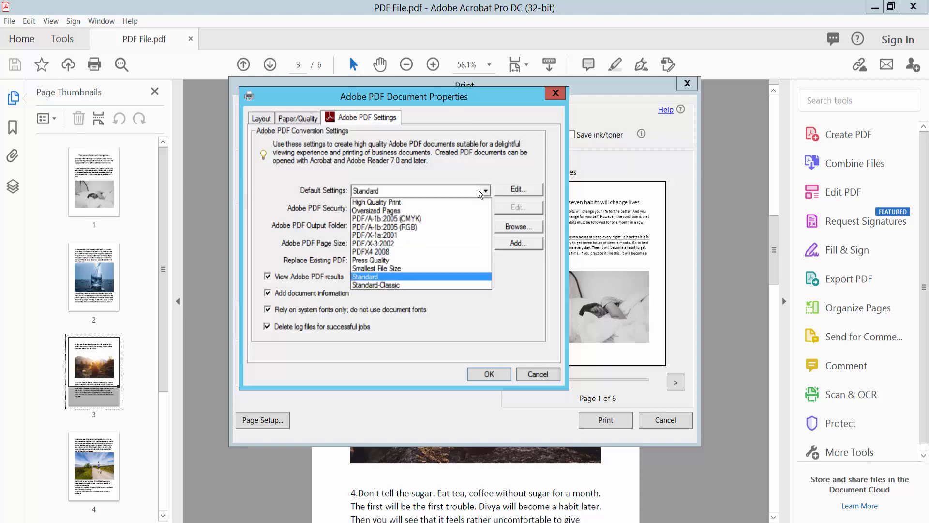
mouse_move(375, 202)
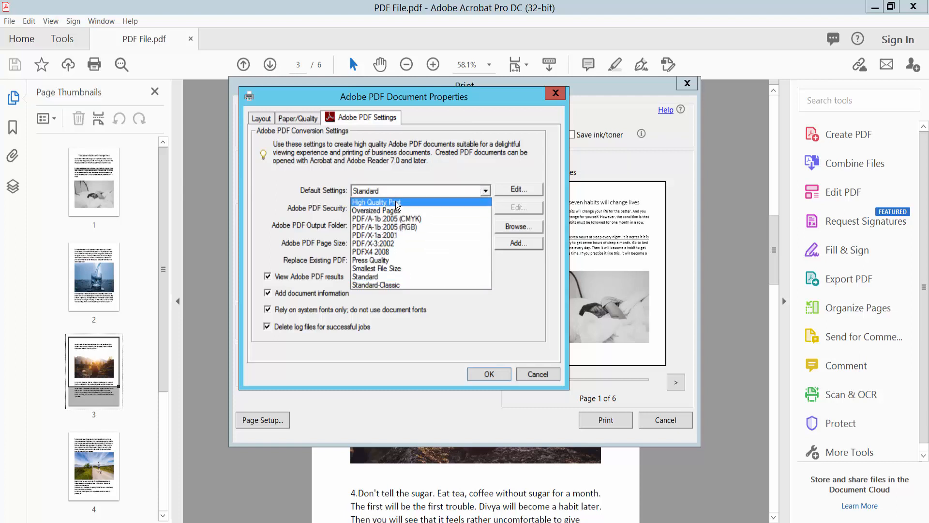
mouse_move(377, 277)
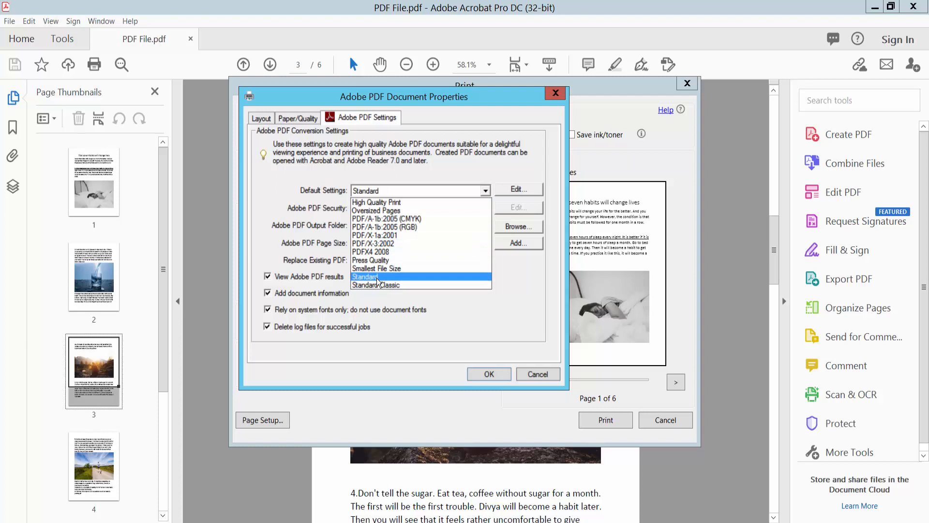
click(375, 202)
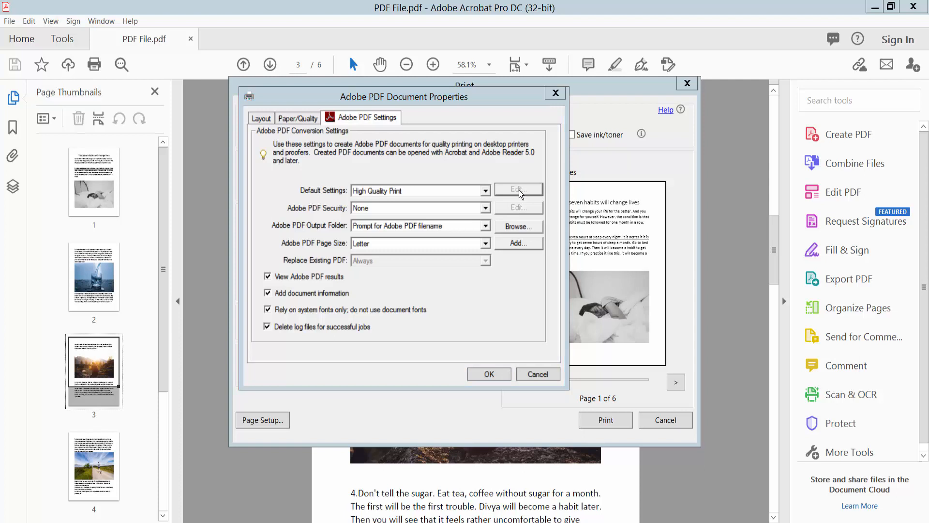
Edit the High Quality Print preset so its Fonts settings have Embed all fonts checked
click(518, 190)
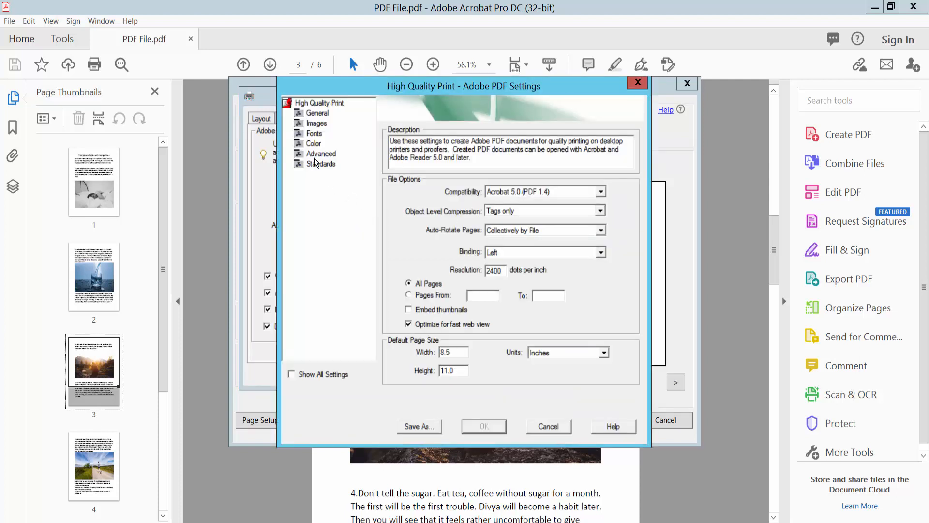
click(315, 133)
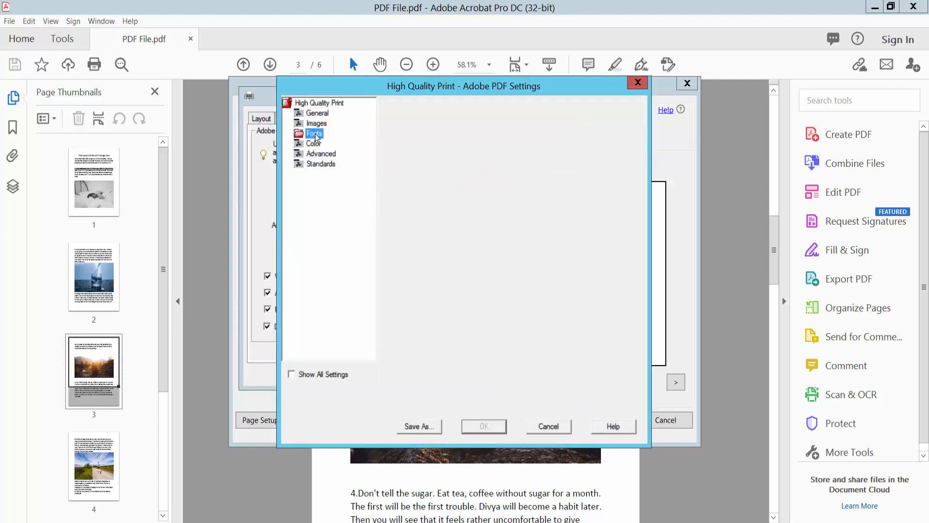
click(314, 133)
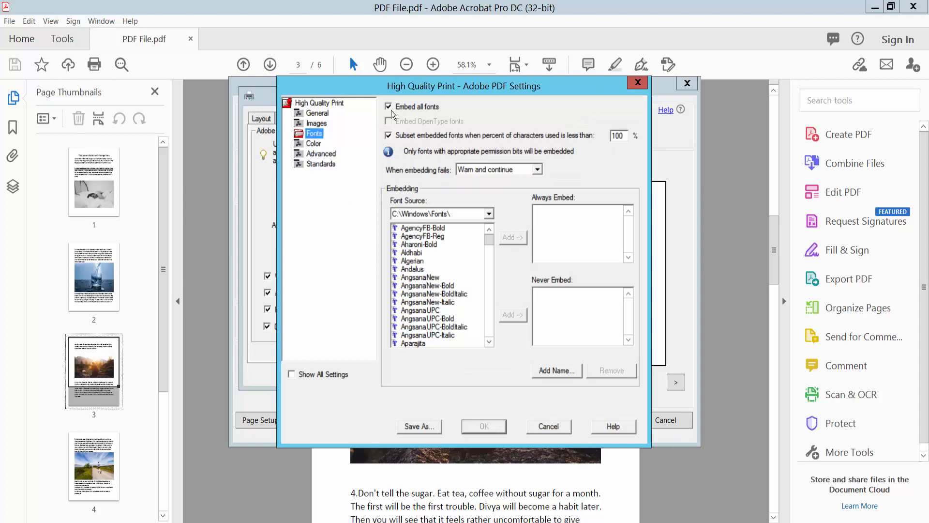
click(388, 106)
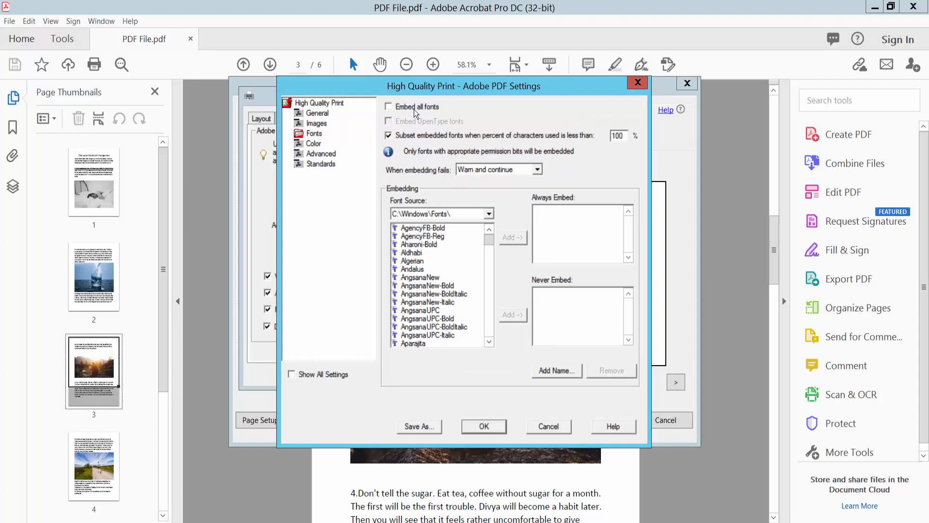
click(387, 106)
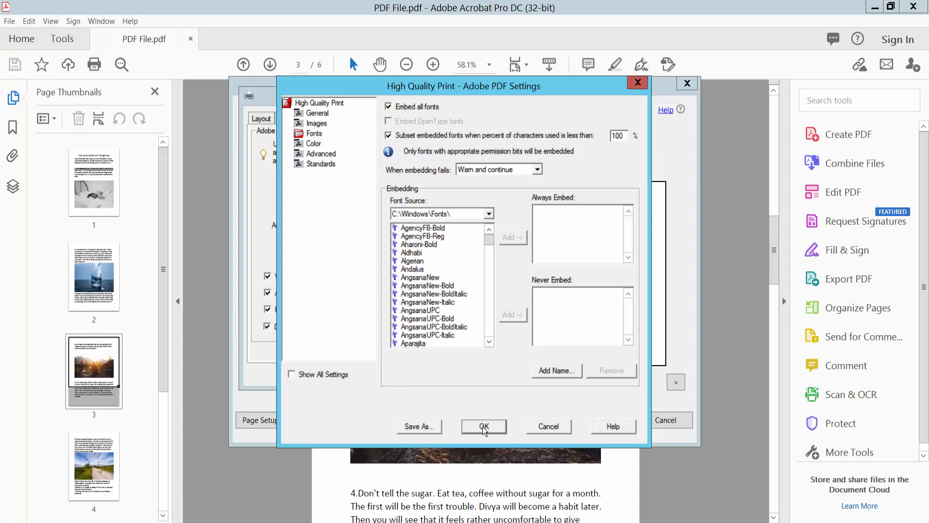
Accept the font settings and the printer properties, returning to the Print dialog
click(418, 426)
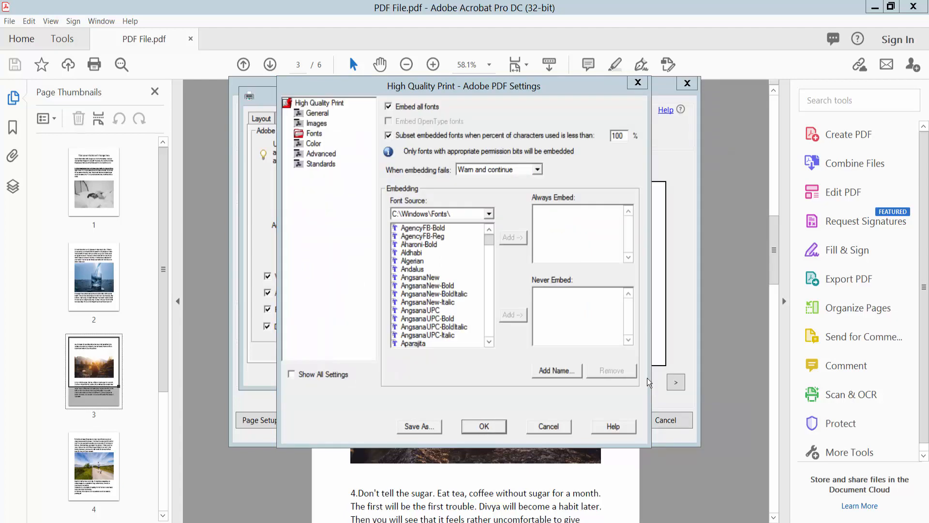
click(484, 426)
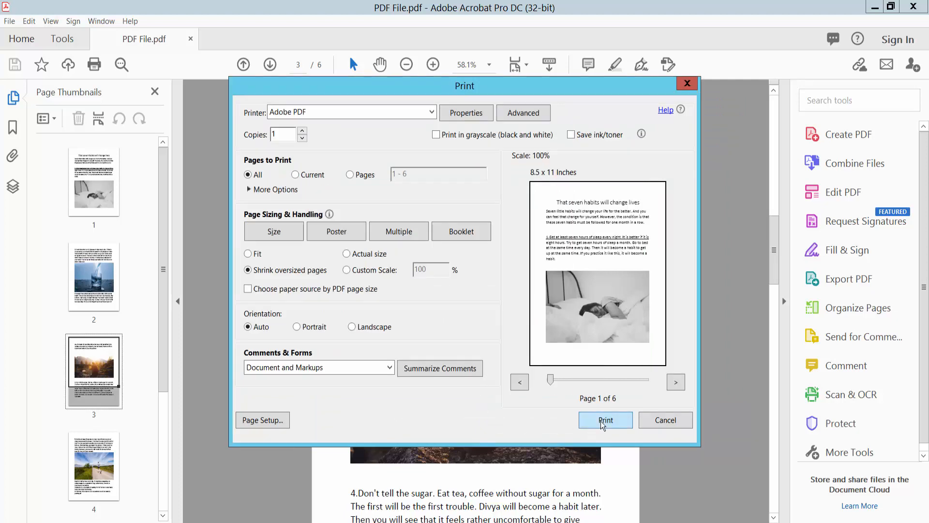
Print to a new PDF saved on the Desktop as 'PDF File2', which opens in its own tab
click(605, 420)
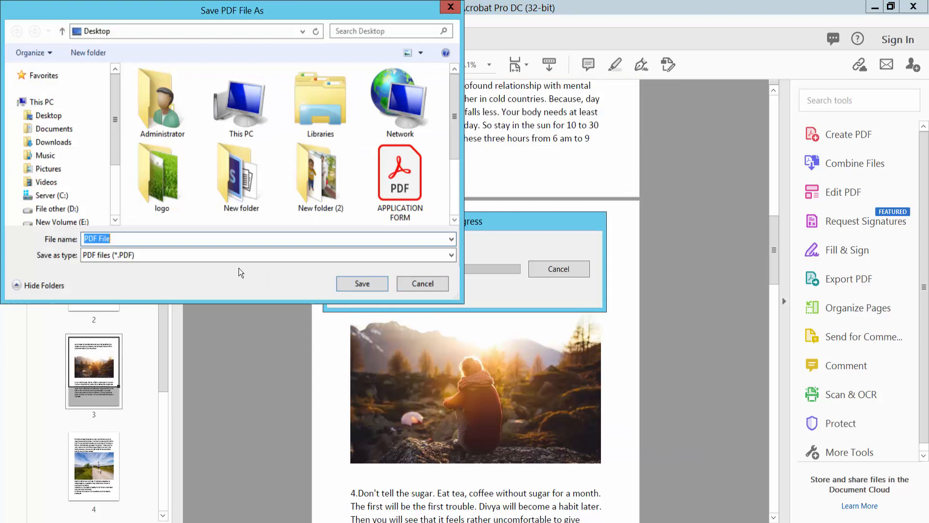
text(PDF File2)
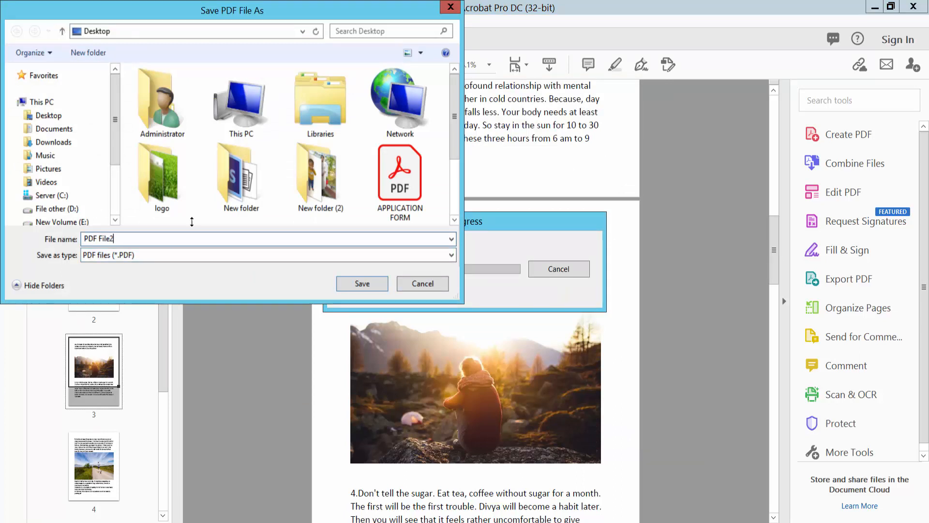
click(362, 284)
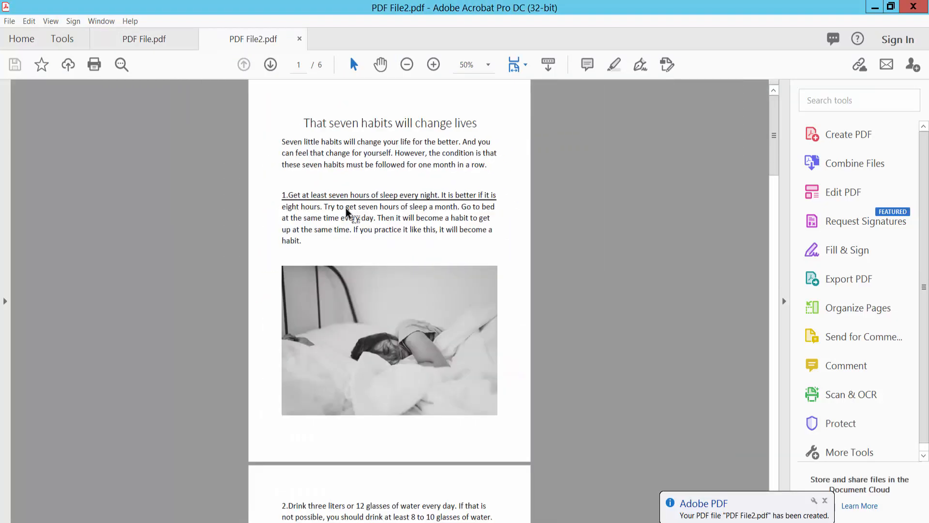
scroll(down, 3)
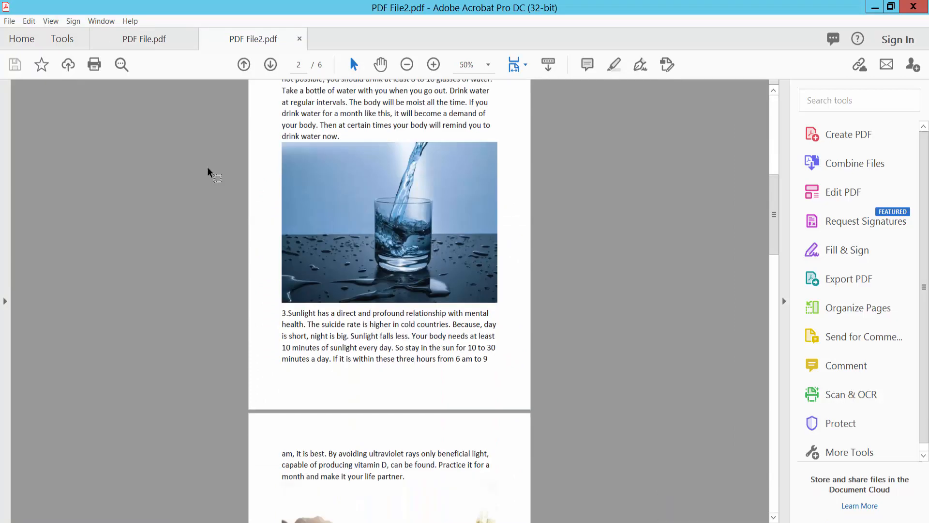
click(8, 22)
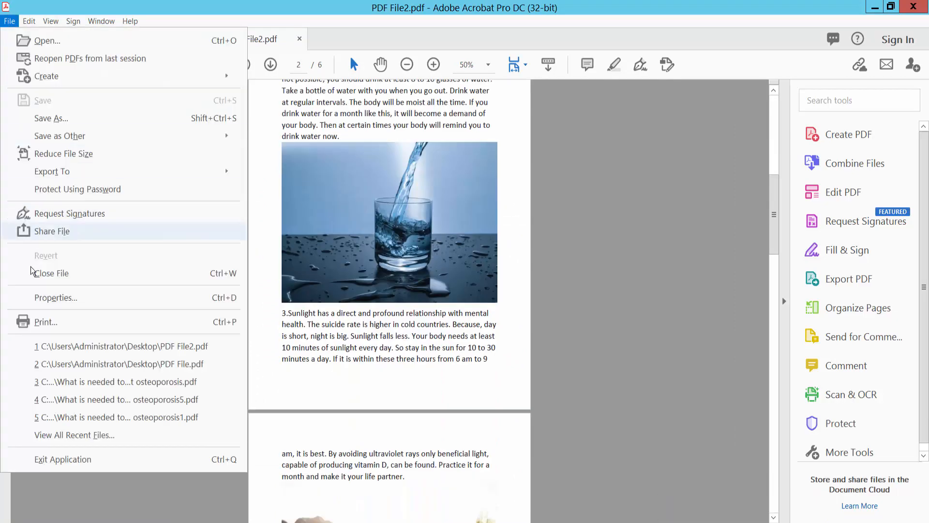
click(56, 298)
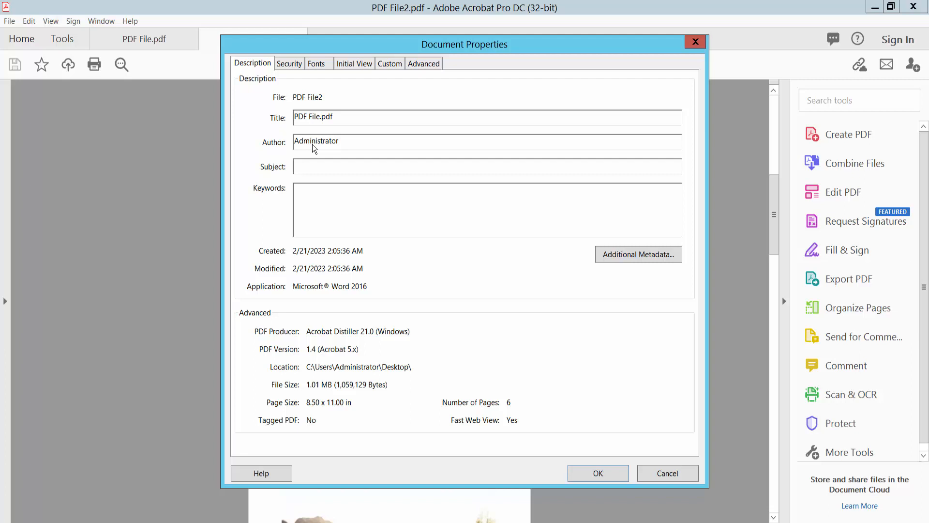
click(317, 64)
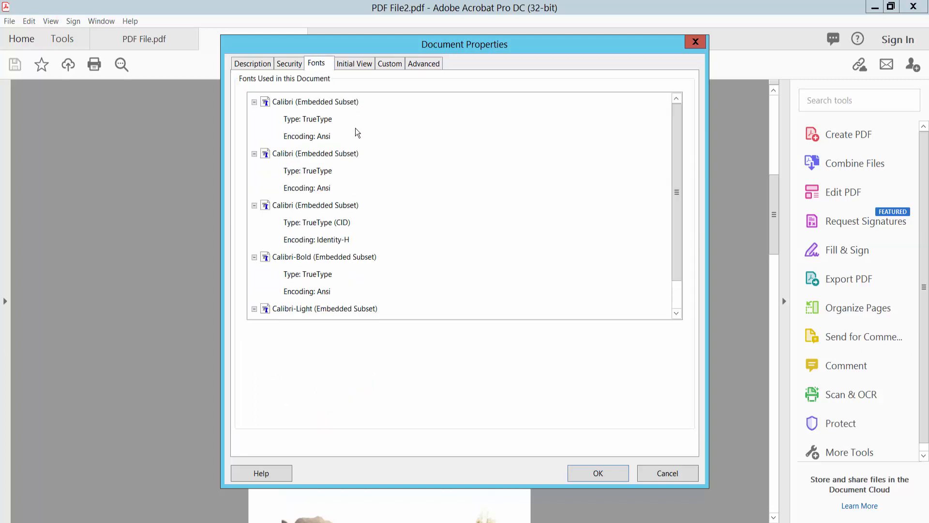
mouse_move(341, 258)
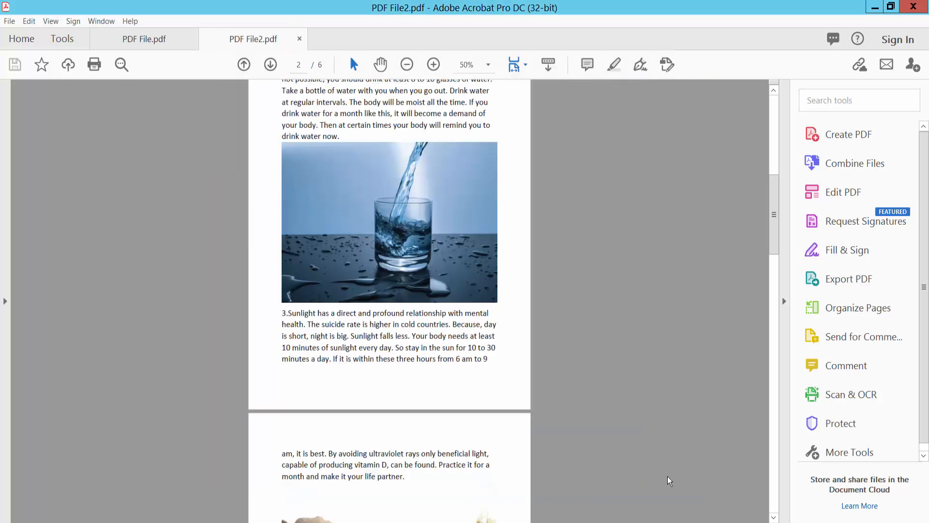
mouse_move(457, 456)
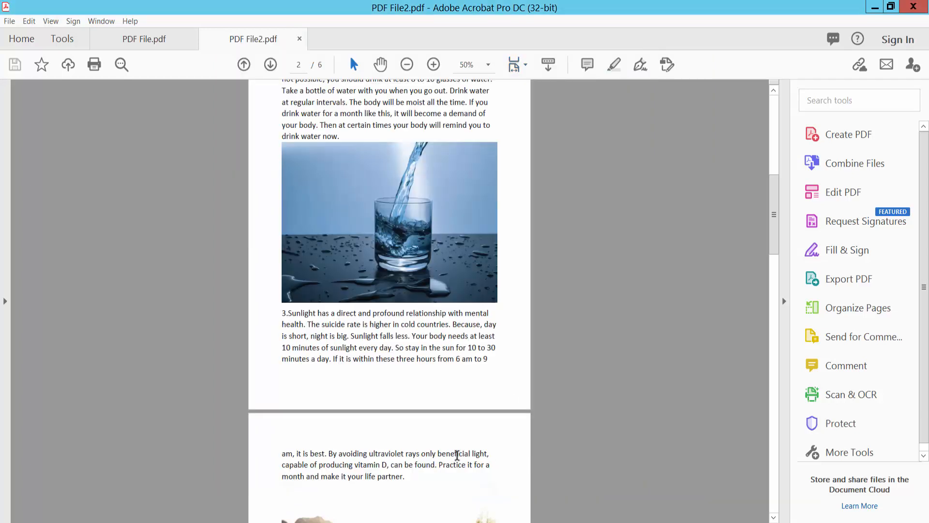